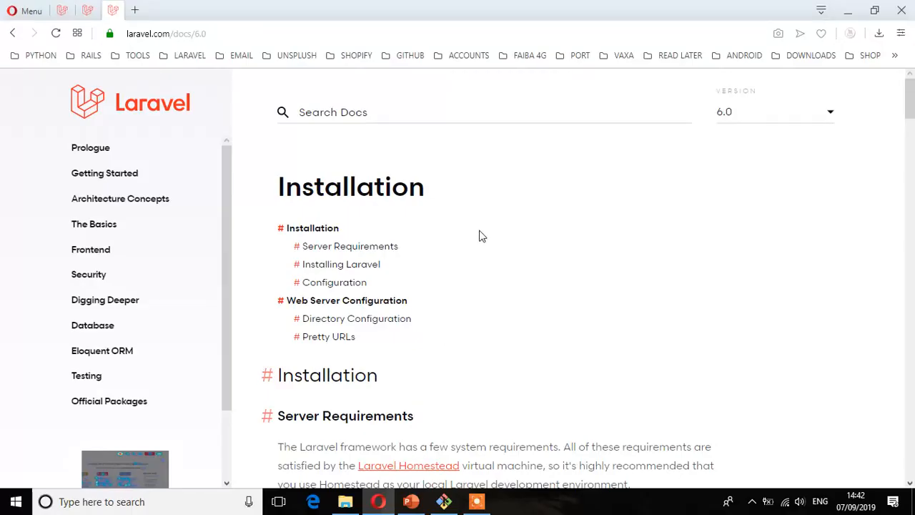
# Read down the Laravel 6.0 docs past the PHP extension requirements to the Installing Laravel section.
pyautogui.click(179, 34)
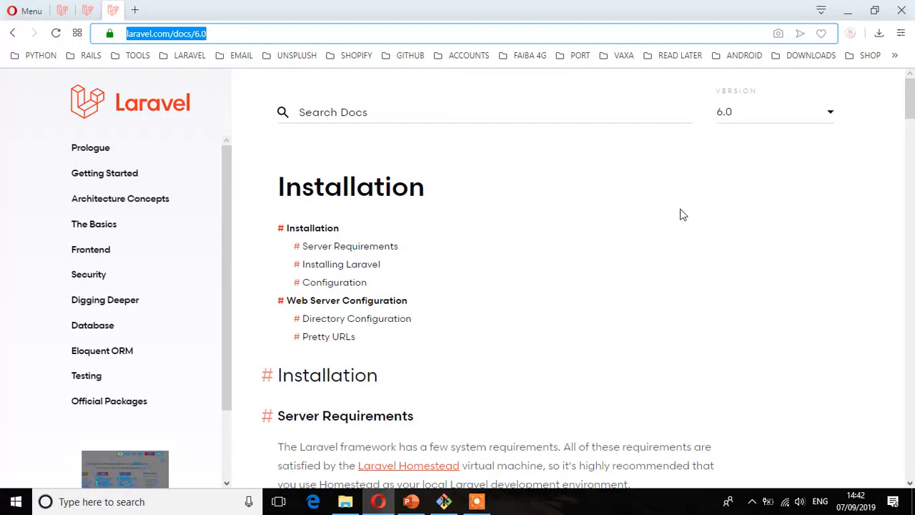
pyautogui.moveTo(765, 129)
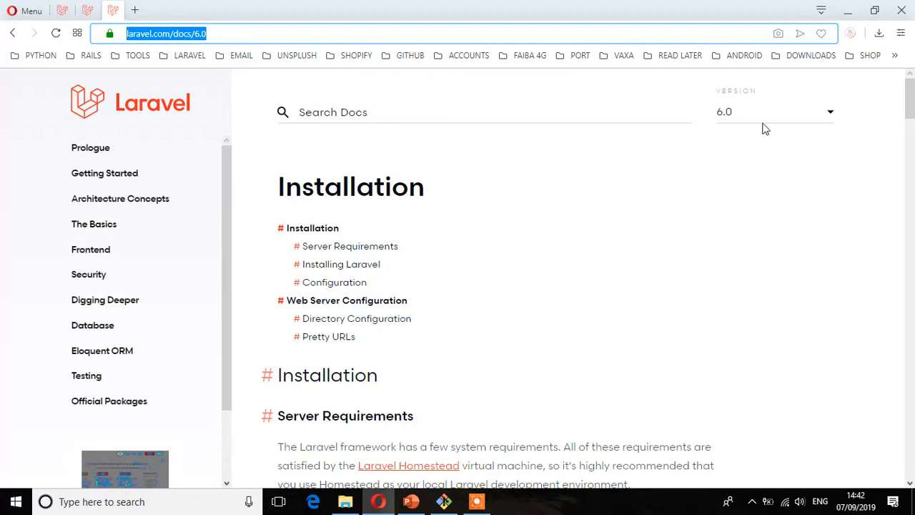
pyautogui.moveTo(754, 153)
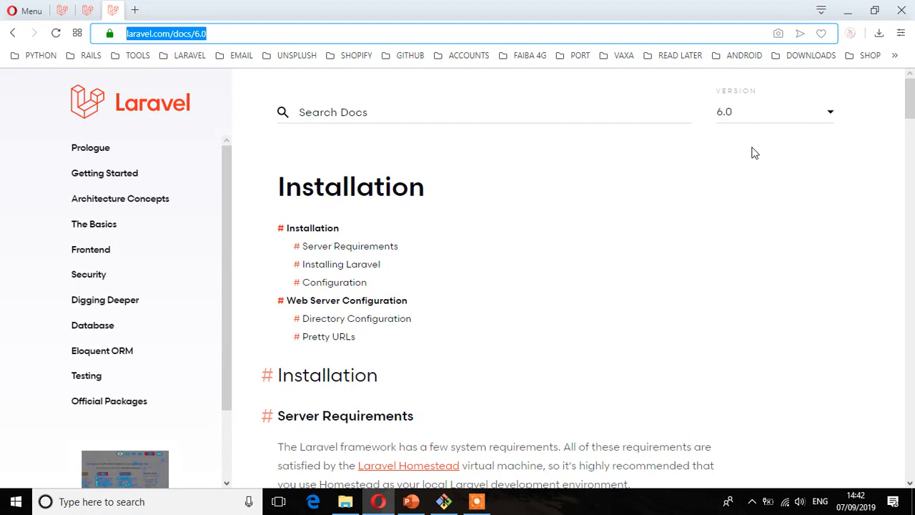
pyautogui.scroll(-3)
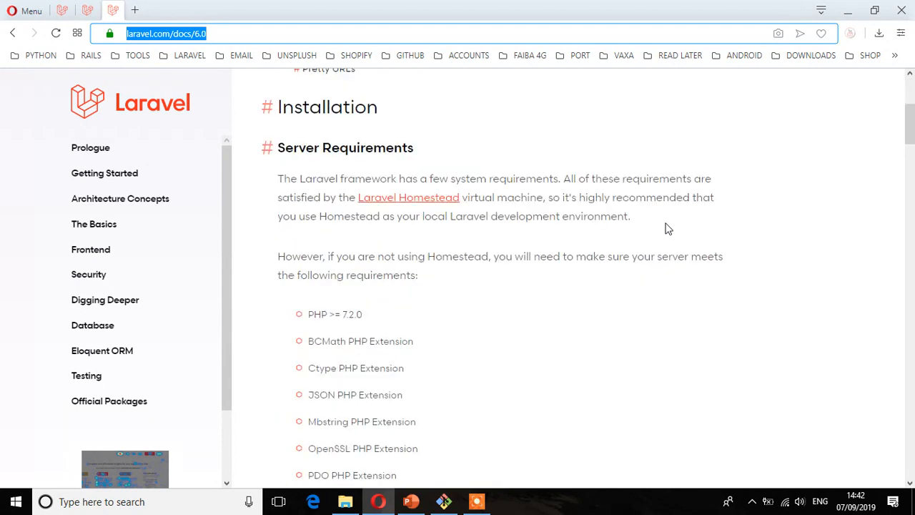
pyautogui.moveTo(307, 113); pyautogui.dragTo(385, 247)
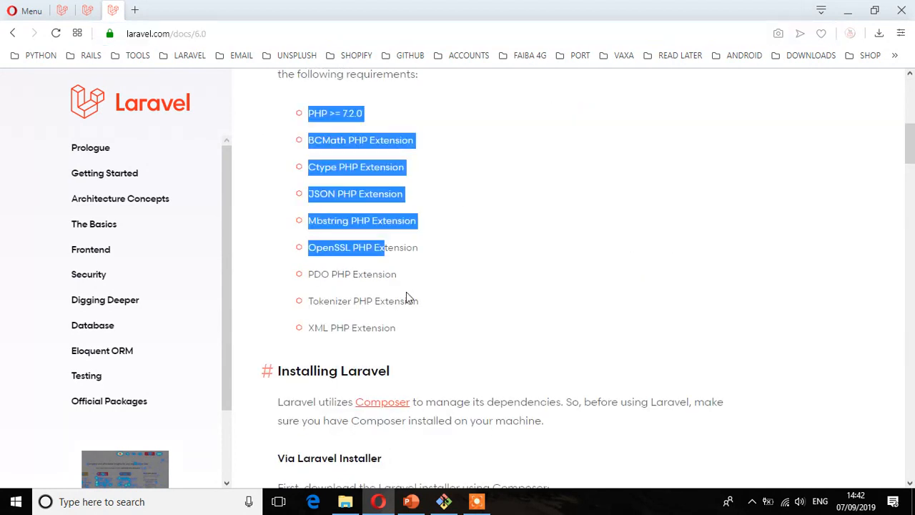
pyautogui.scroll(-3)
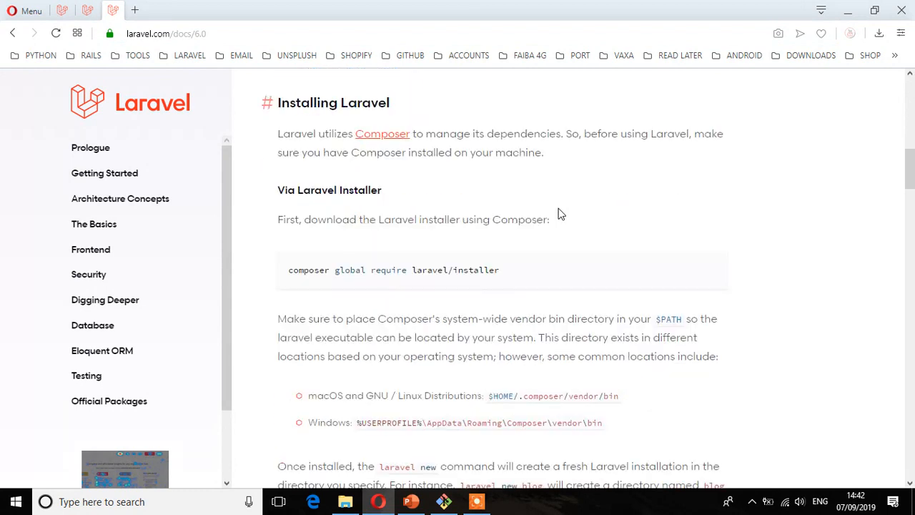
pyautogui.moveTo(680, 222)
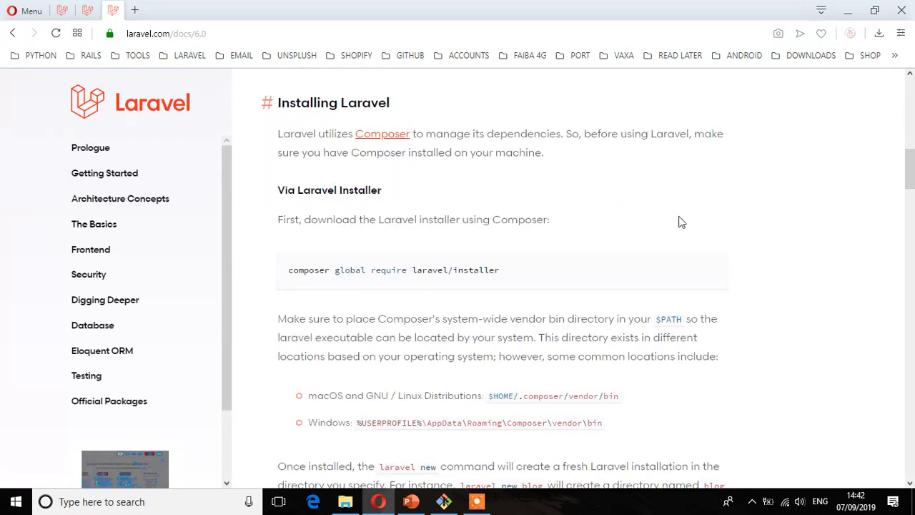
pyautogui.moveTo(623, 193)
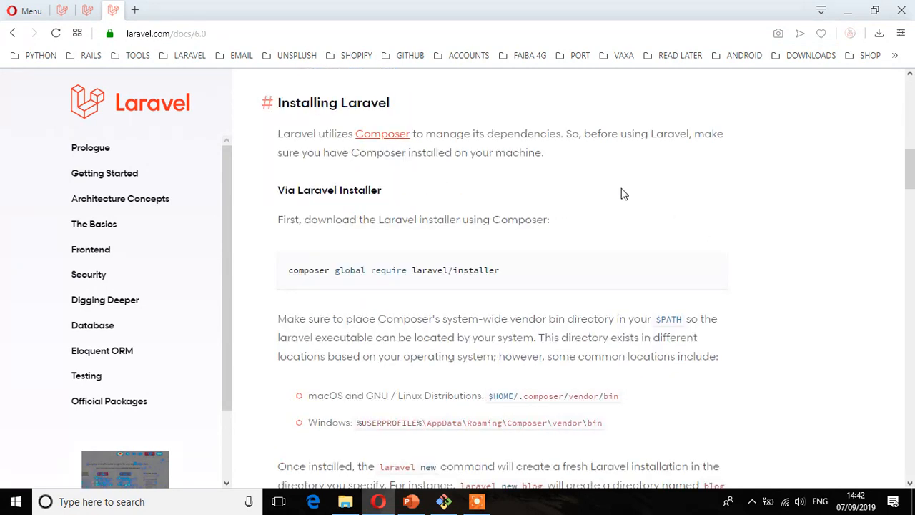
pyautogui.moveTo(440, 360)
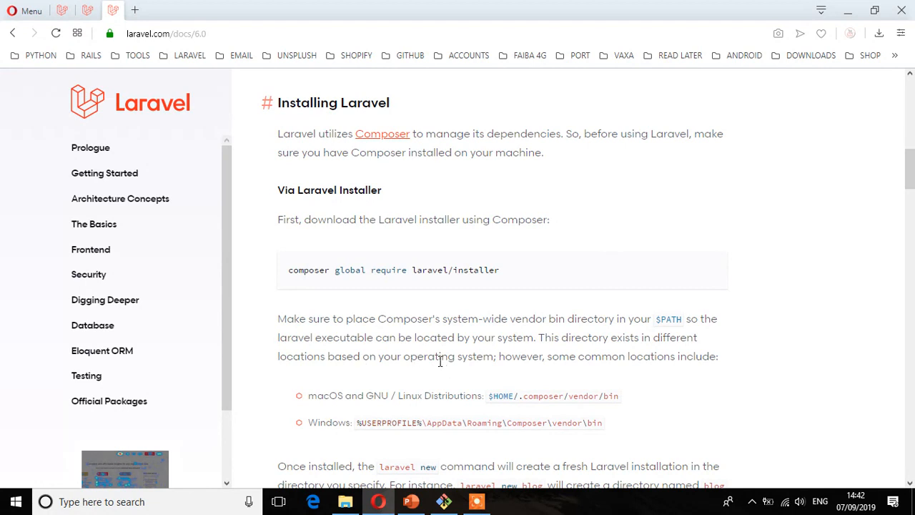
pyautogui.moveTo(365, 218)
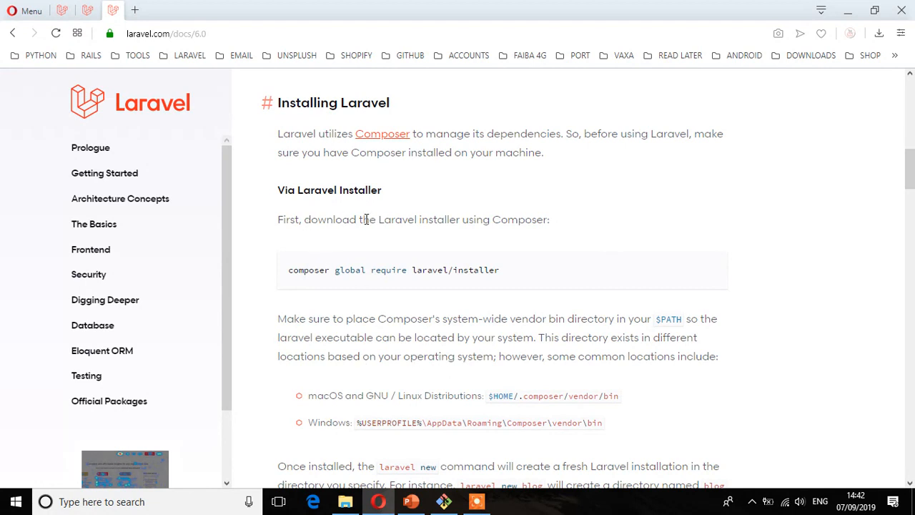
pyautogui.moveTo(552, 223)
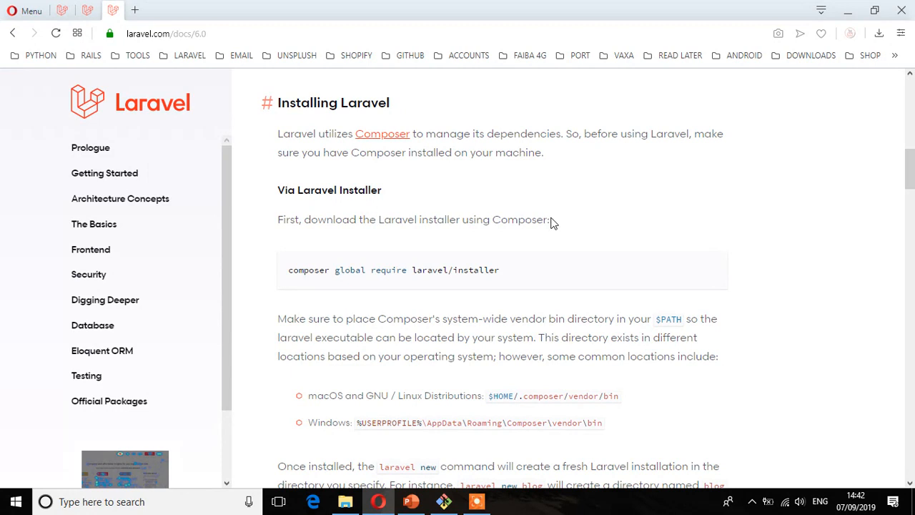
# Run 'composer global require laravel/installer' in Git Bash, copied from the docs.
pyautogui.moveTo(288, 269); pyautogui.dragTo(406, 268)
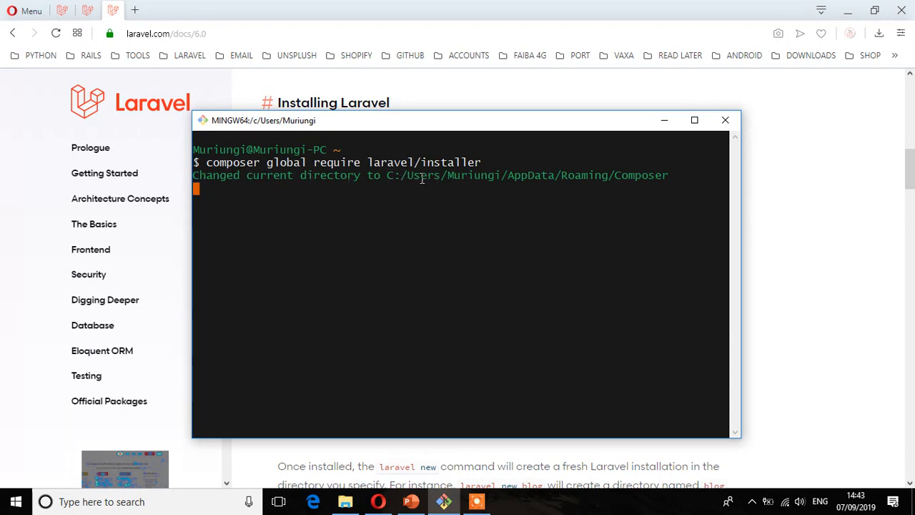
pyautogui.moveTo(506, 176)
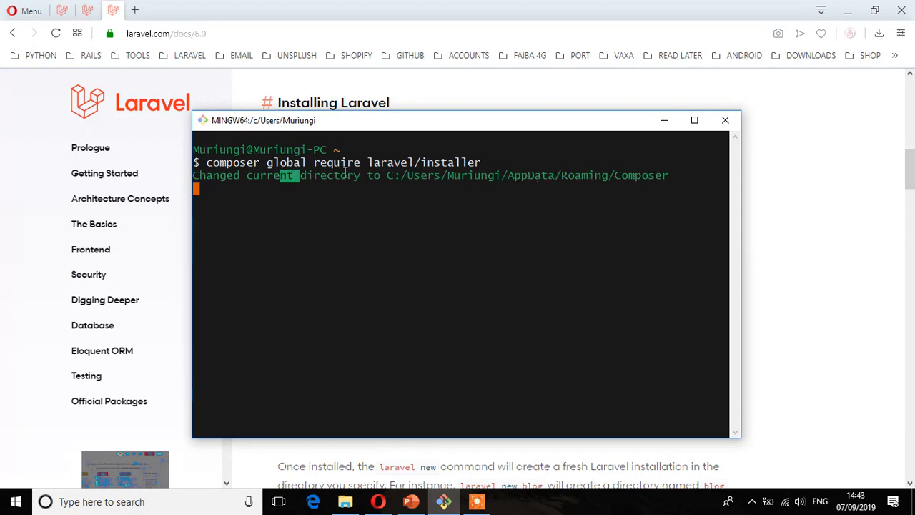
pyautogui.moveTo(300, 175); pyautogui.dragTo(579, 175)
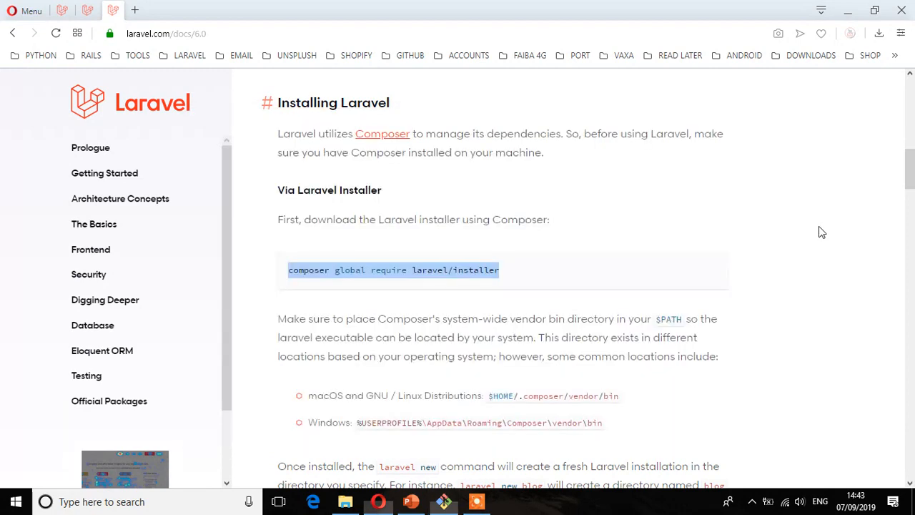
# Bring the 'laravel new blog' example into view in the docs, then return to Git Bash.
pyautogui.scroll(-3)
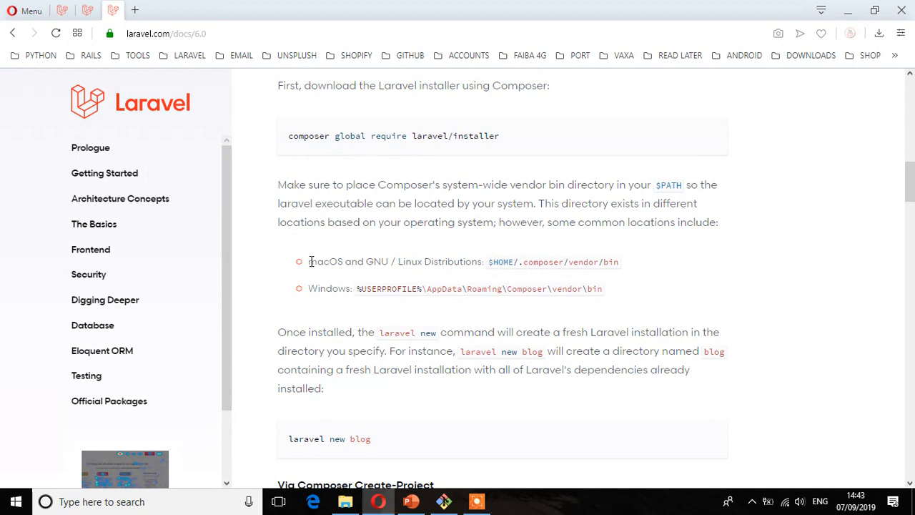
pyautogui.doubleClick(435, 260)
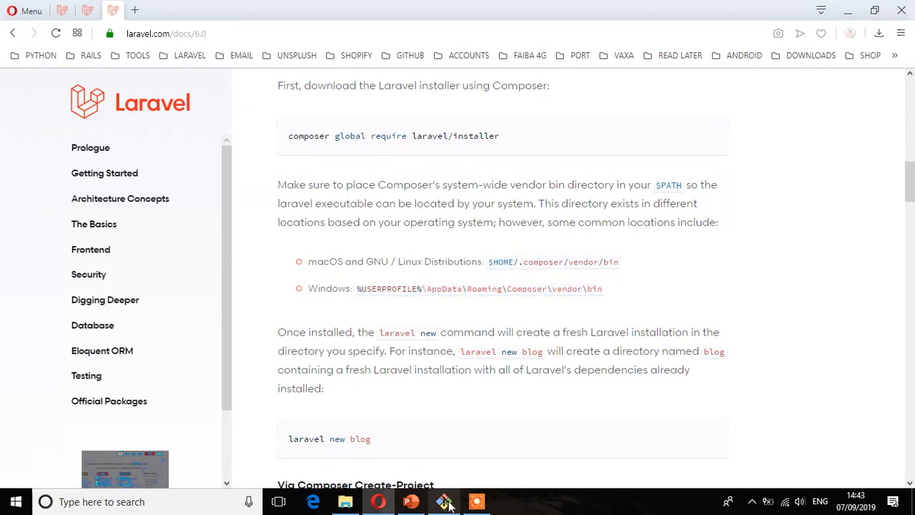
pyautogui.click(443, 500)
pyautogui.write('composer global require laravel/installer')
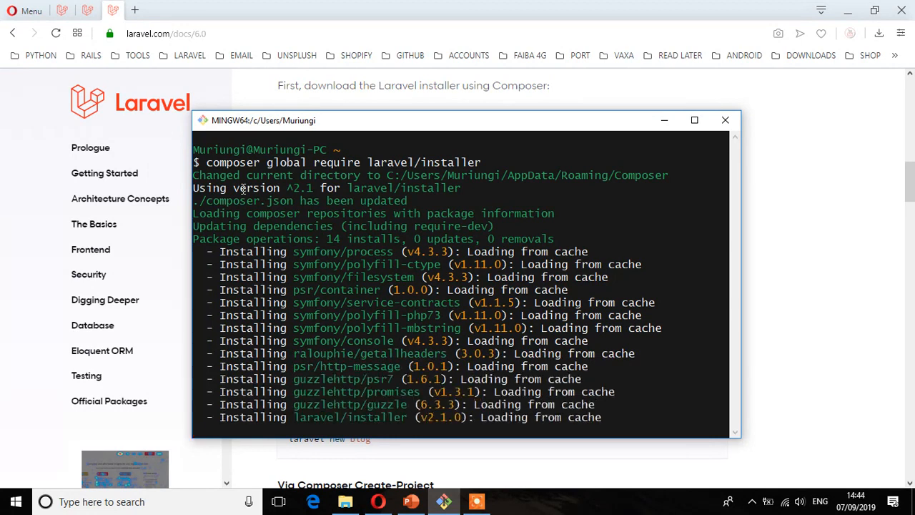
# Follow Composer's output as it installs the Laravel installer packages.
pyautogui.scroll(-3)
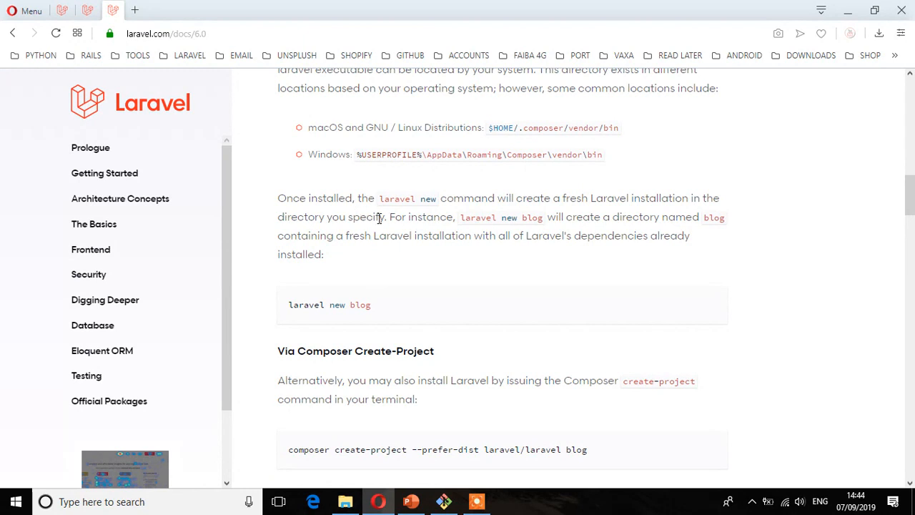
pyautogui.moveTo(429, 217)
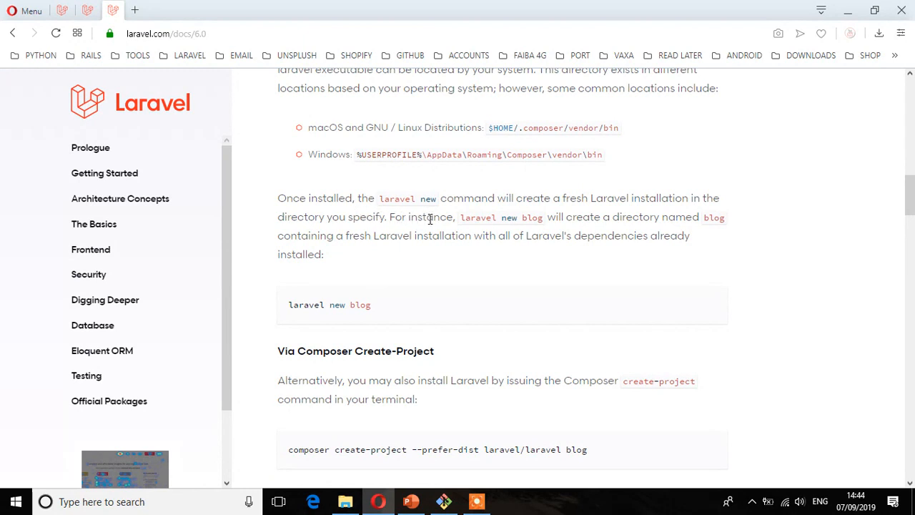
pyautogui.moveTo(336, 218)
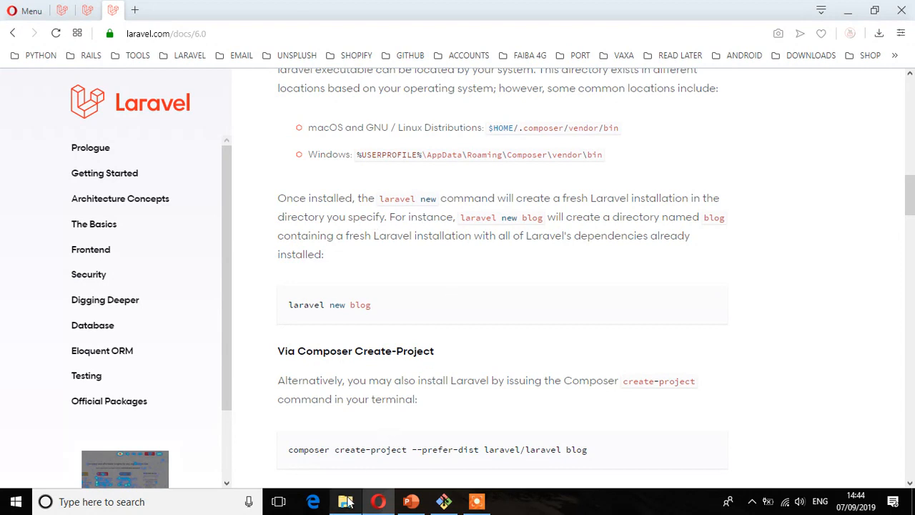
# Browse File Explorer to C:\xampp\htdocs.
pyautogui.click(346, 500)
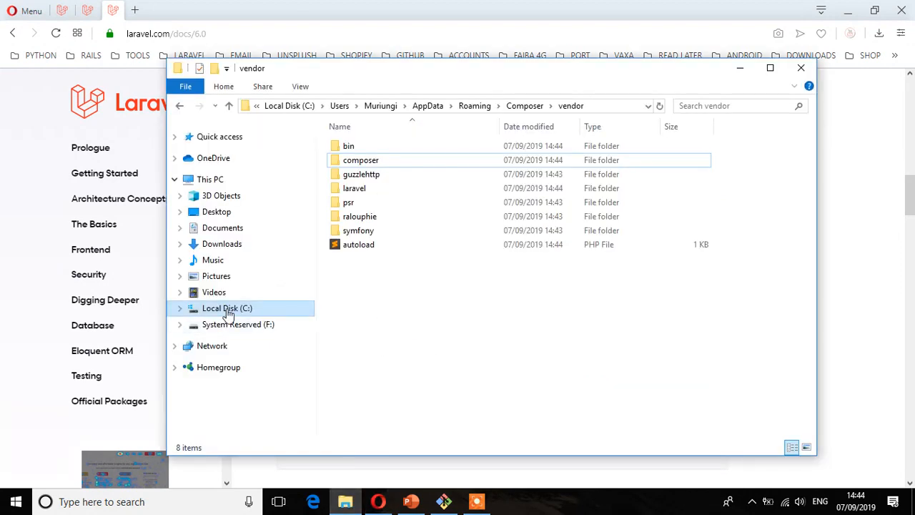
pyautogui.click(226, 309)
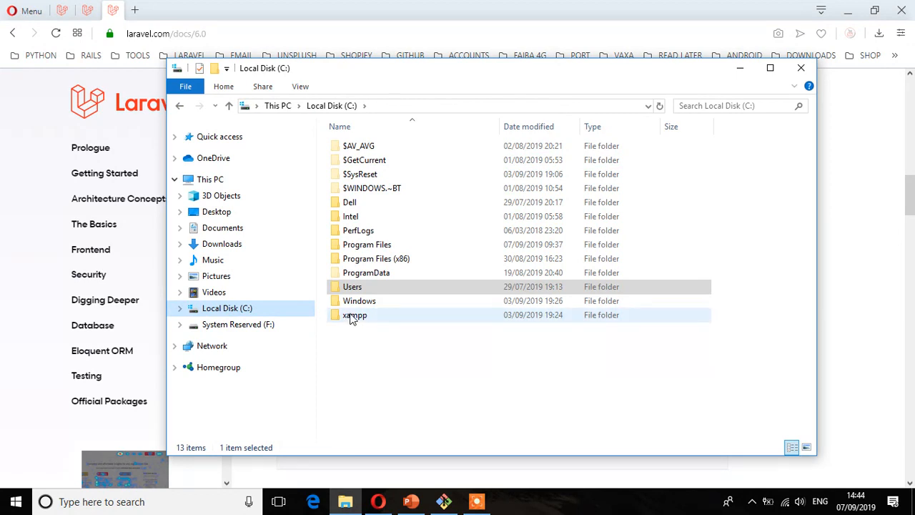
pyautogui.doubleClick(354, 314)
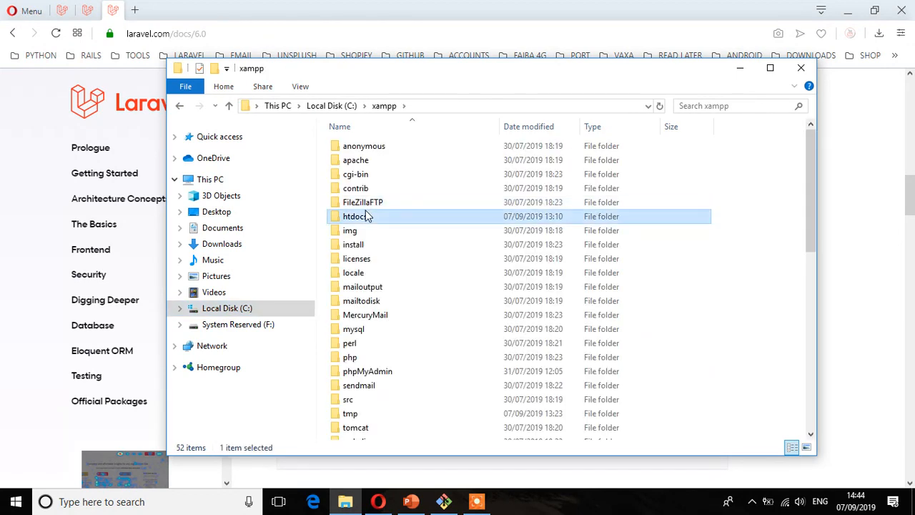
pyautogui.doubleClick(357, 216)
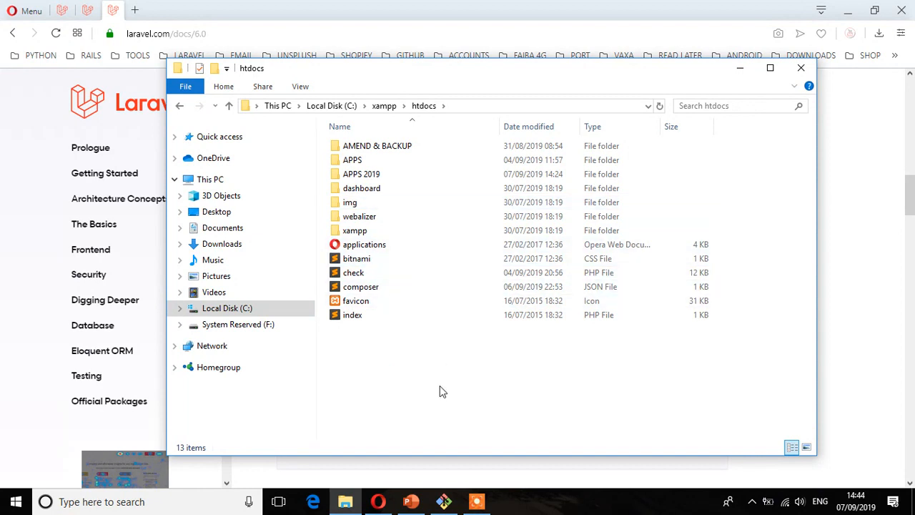
pyautogui.click(353, 272)
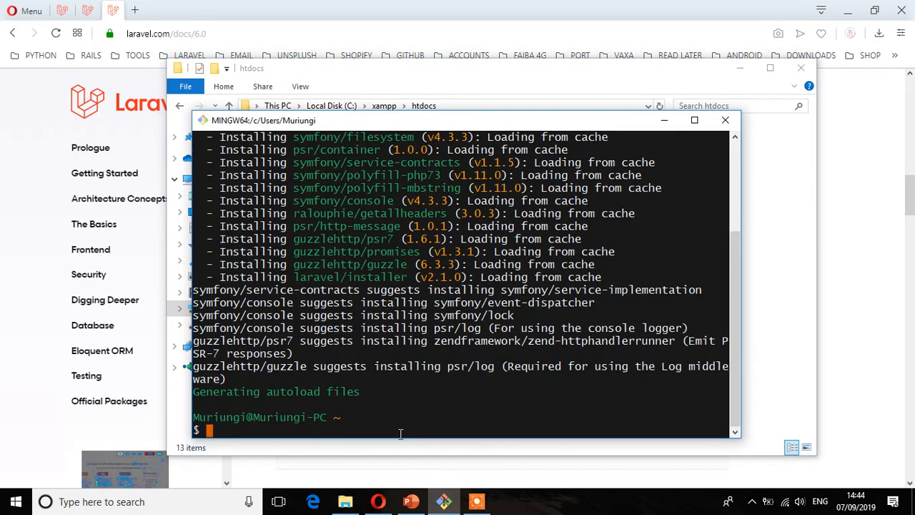
# Enter cd /c/xampp/htdocs at the Git Bash prompt to move into the htdocs folder.
pyautogui.write('cd /')
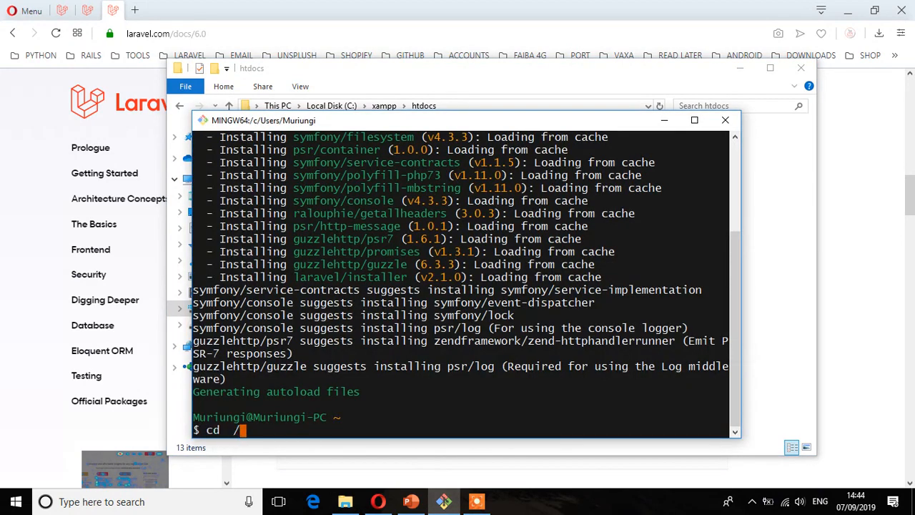
pyautogui.press('BackSpace')
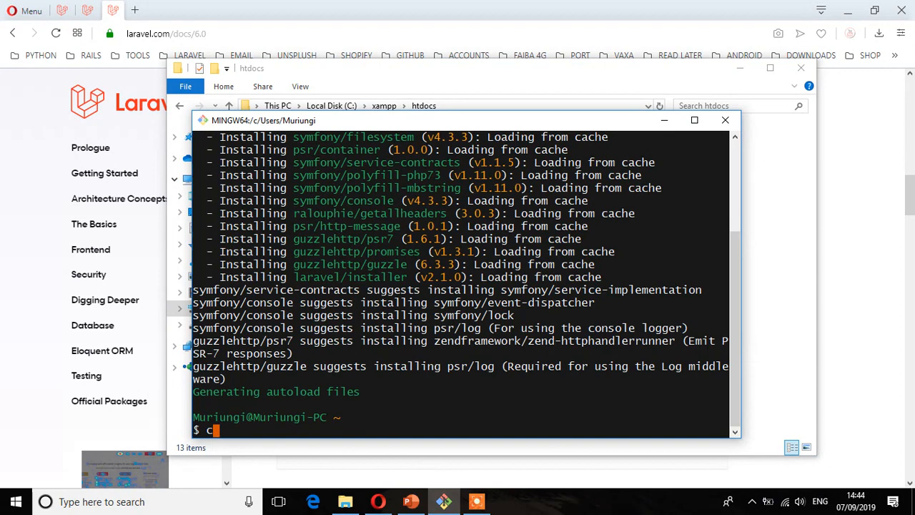
pyautogui.write('d /c')
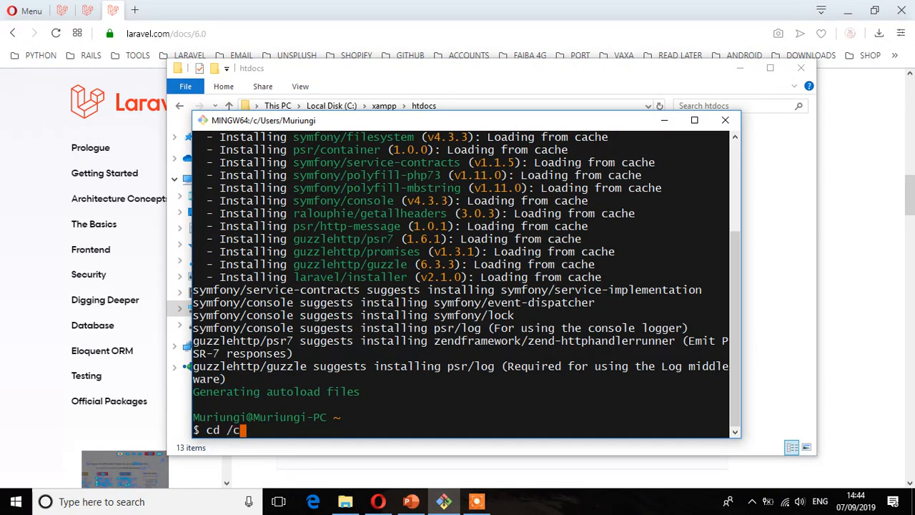
pyautogui.write('/xampp')
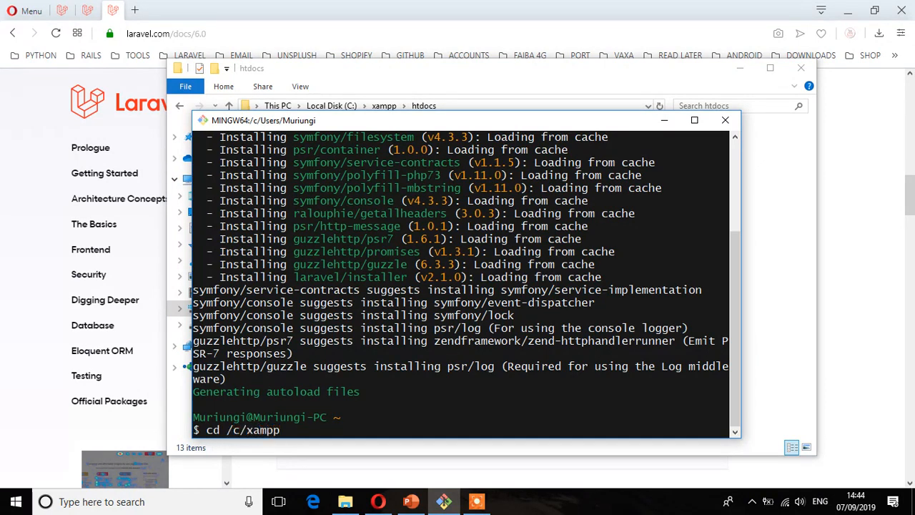
pyautogui.write('/htfo')
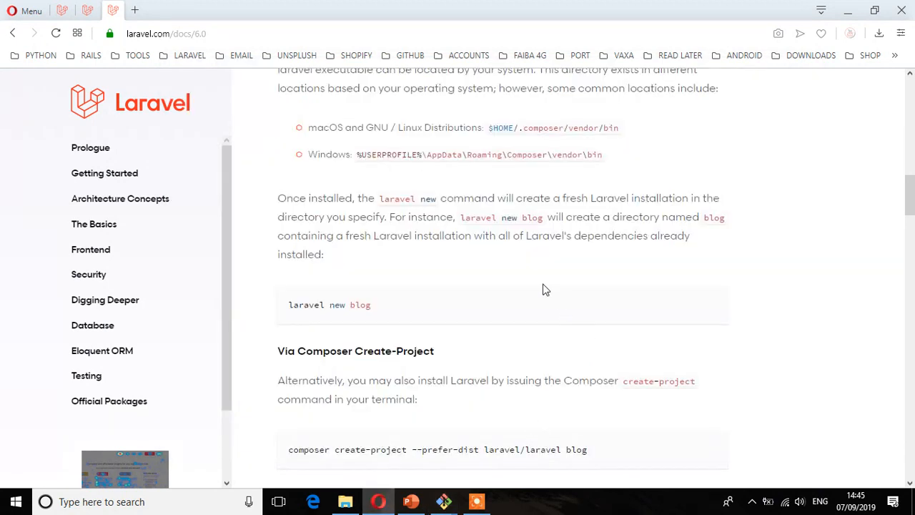
pyautogui.moveTo(370, 255)
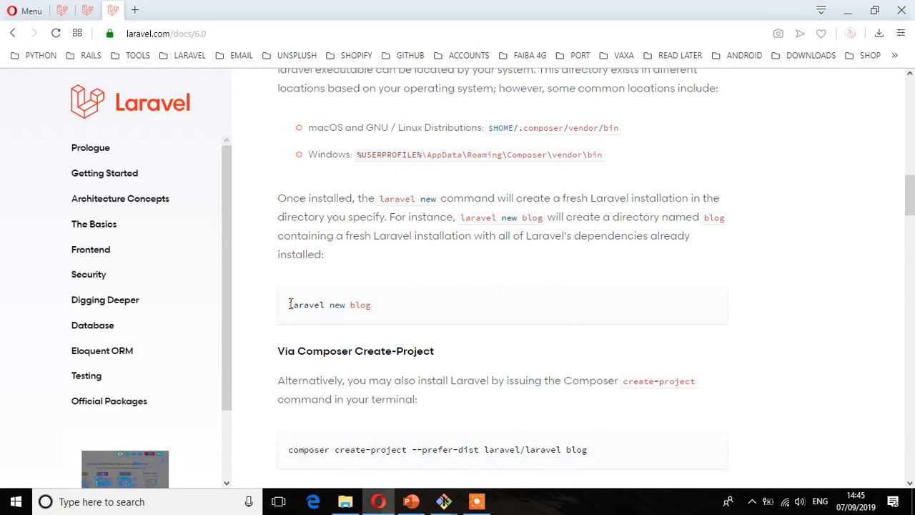
pyautogui.doubleClick(360, 304)
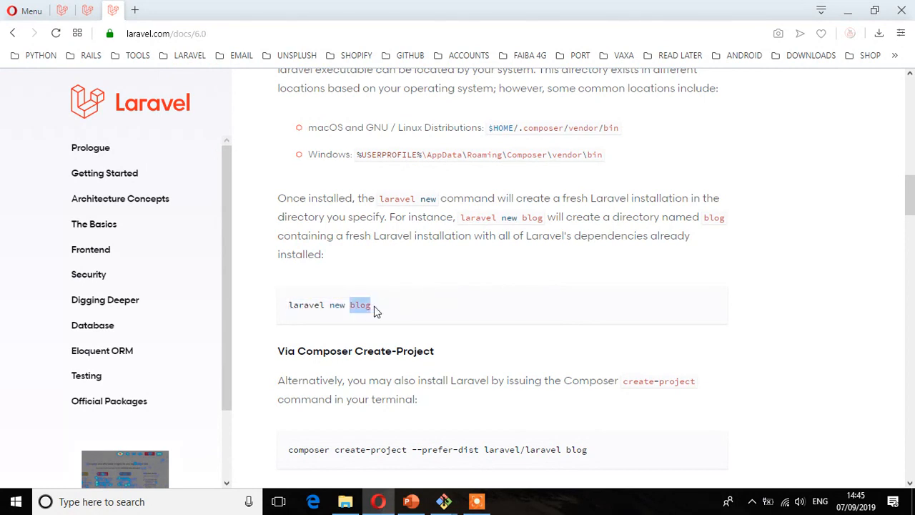
pyautogui.click(361, 304)
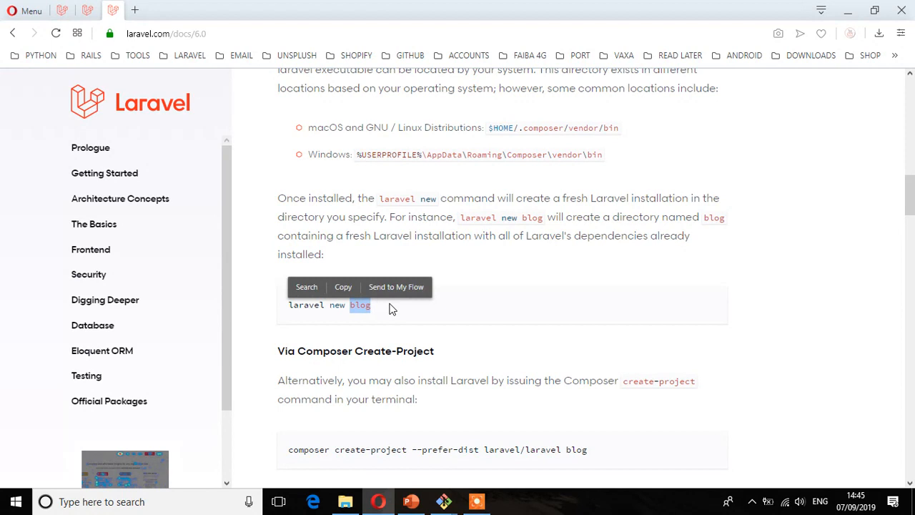
pyautogui.moveTo(398, 317)
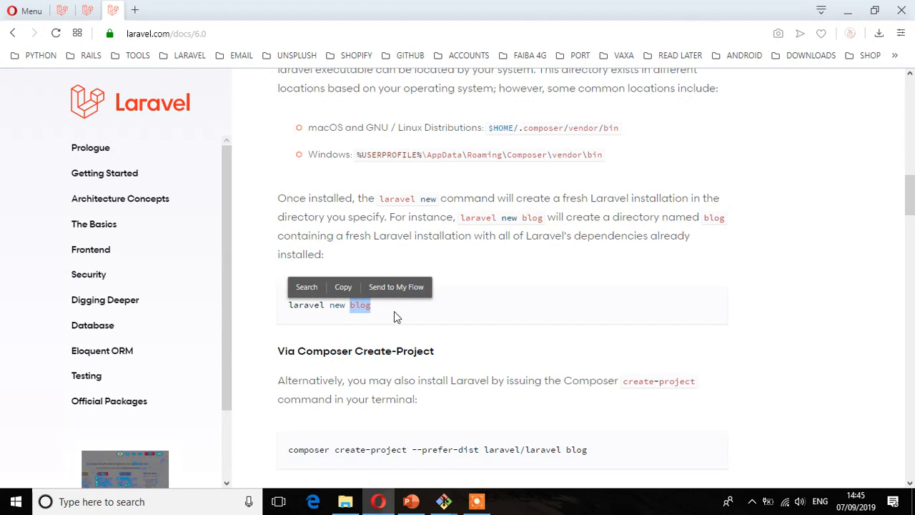
pyautogui.click(317, 305)
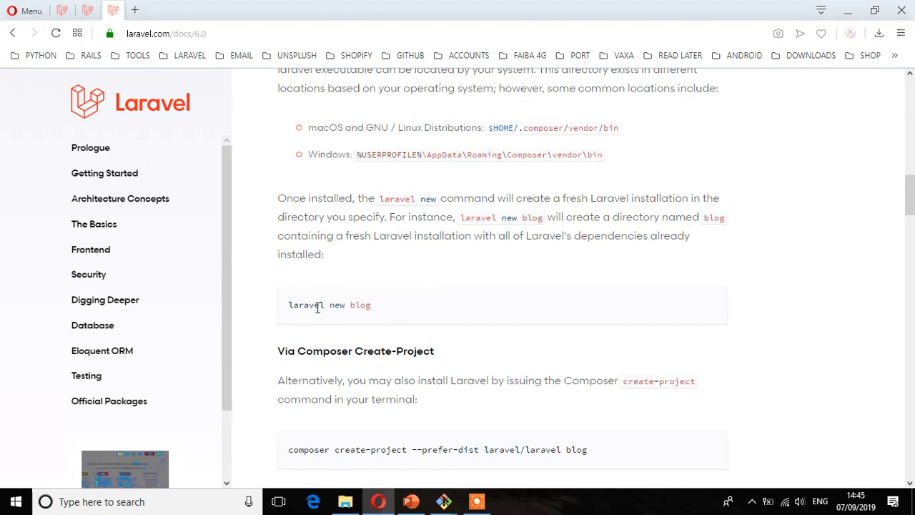
pyautogui.scroll(-3)
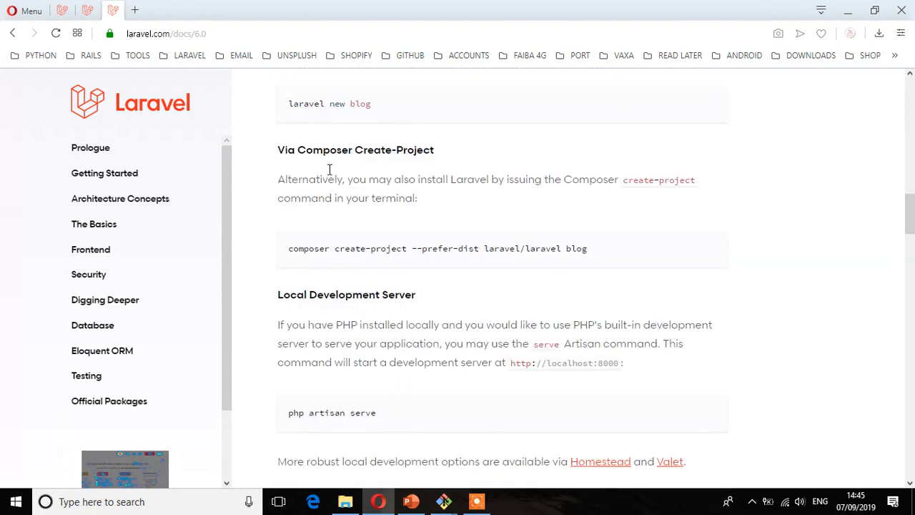
pyautogui.moveTo(400, 226)
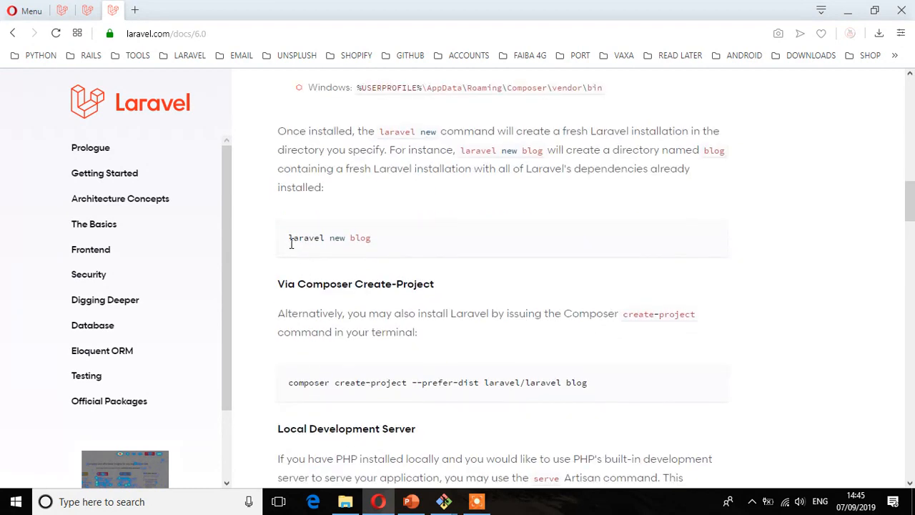
pyautogui.doubleClick(314, 237)
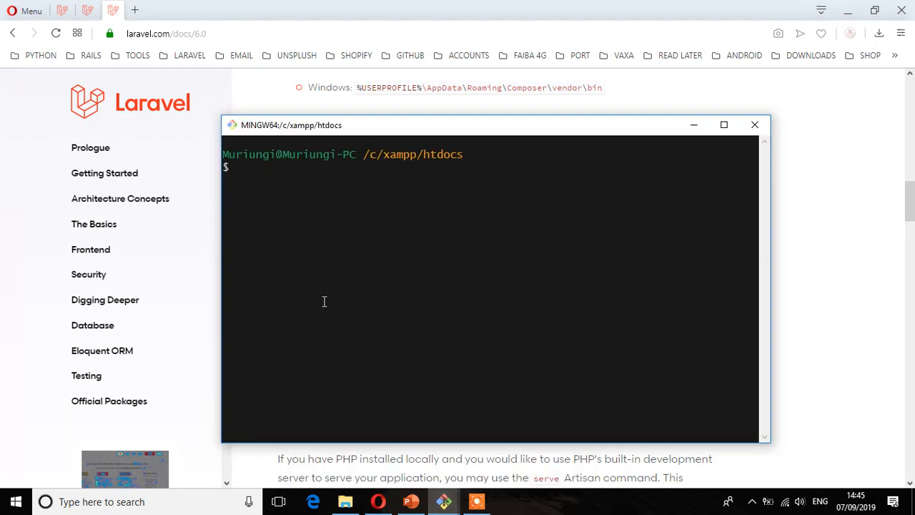
# Run 'laravel new laravel.app' and follow the output until the application is ready.
pyautogui.write('laravel new')
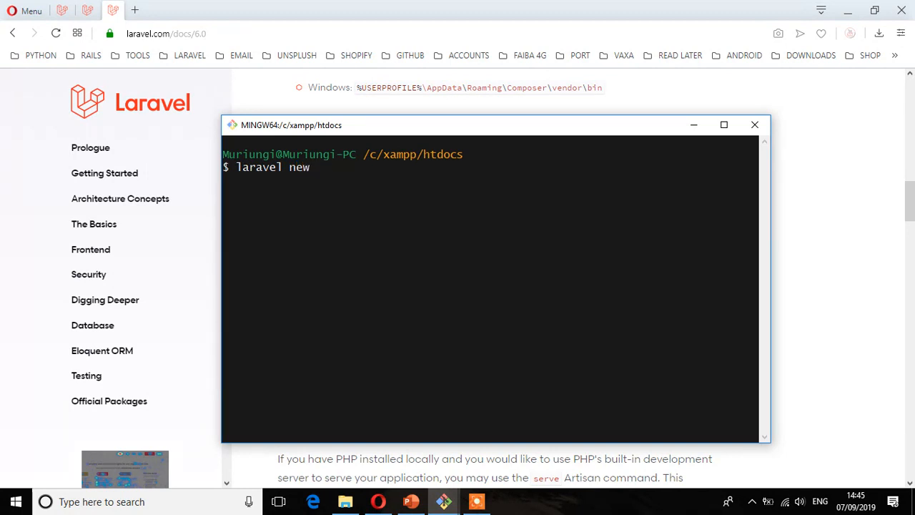
pyautogui.write('laravel.a')
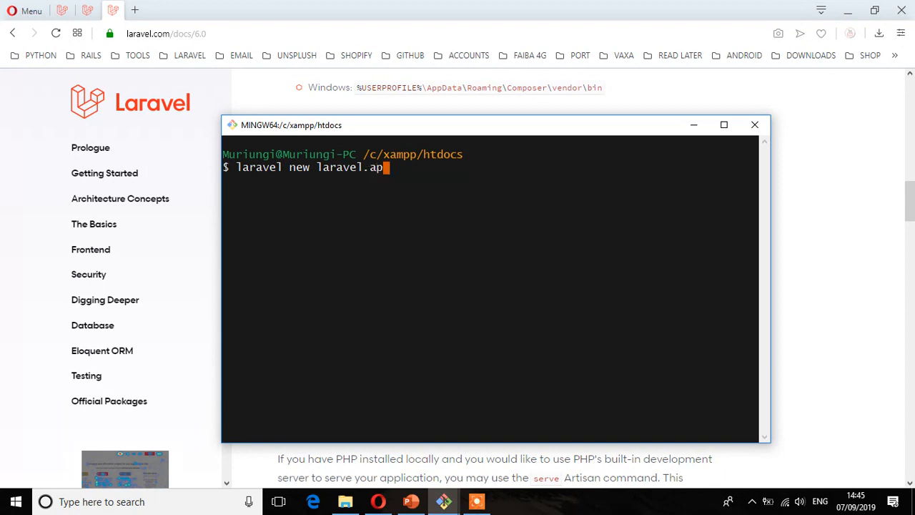
pyautogui.write('p')
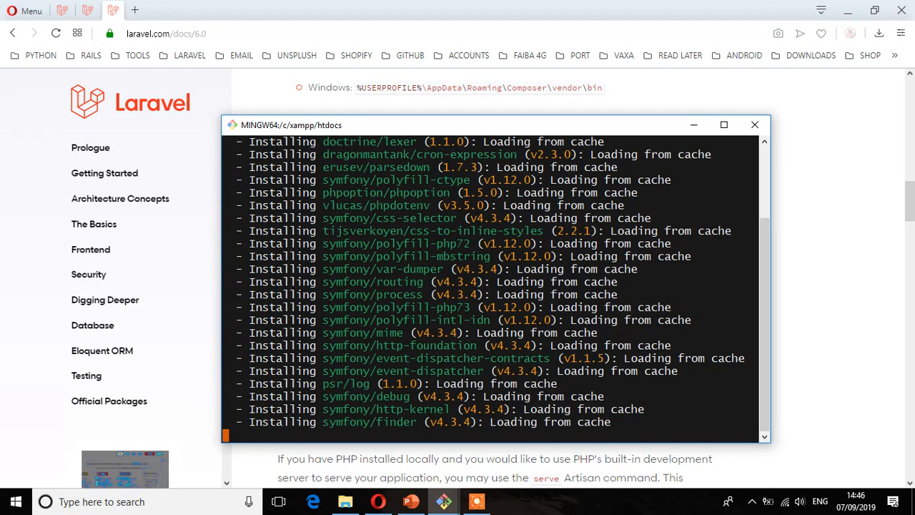
pyautogui.scroll(-3)
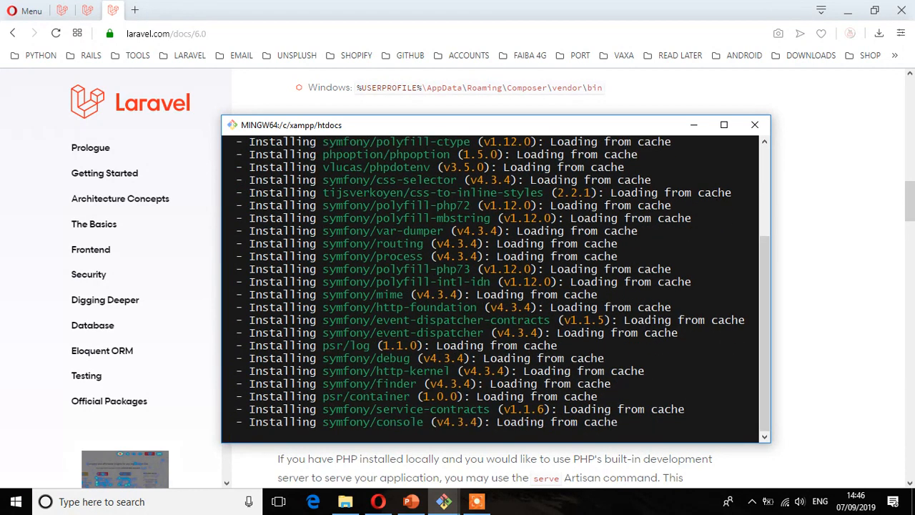
pyautogui.scroll(-3)
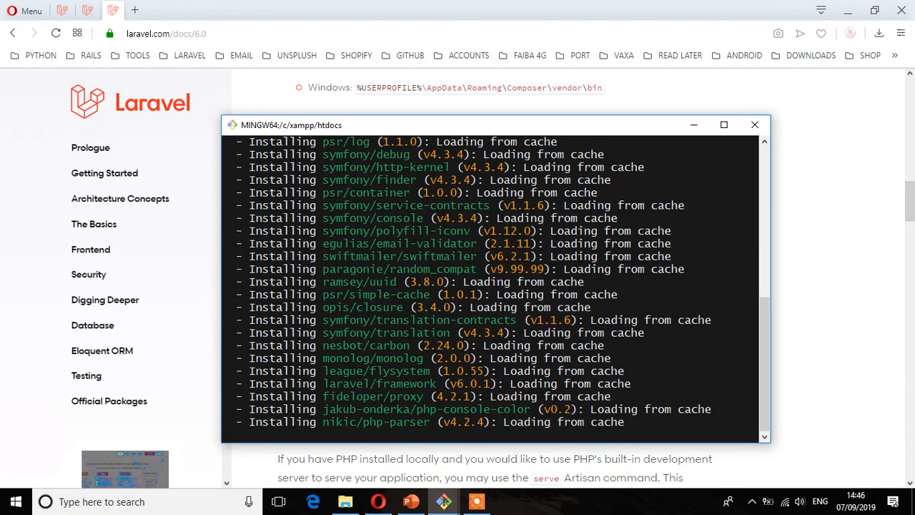
pyautogui.scroll(-3)
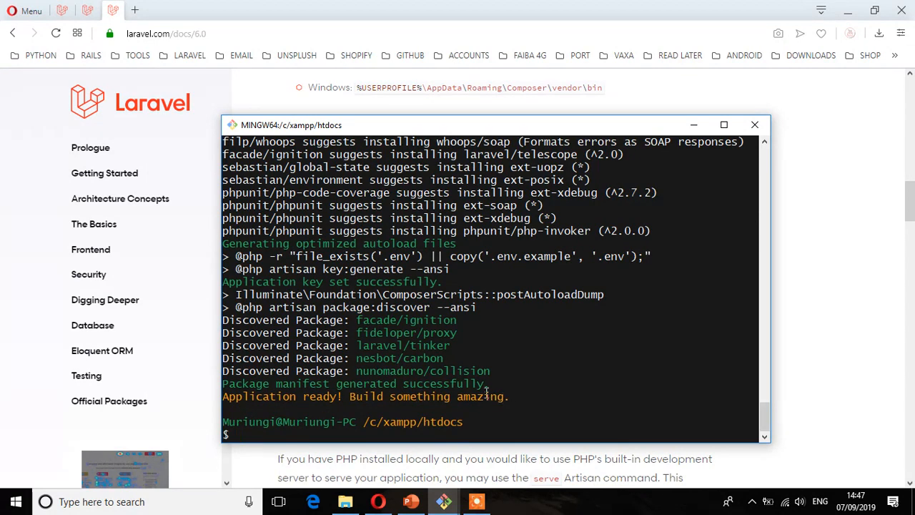
pyautogui.moveTo(767, 343)
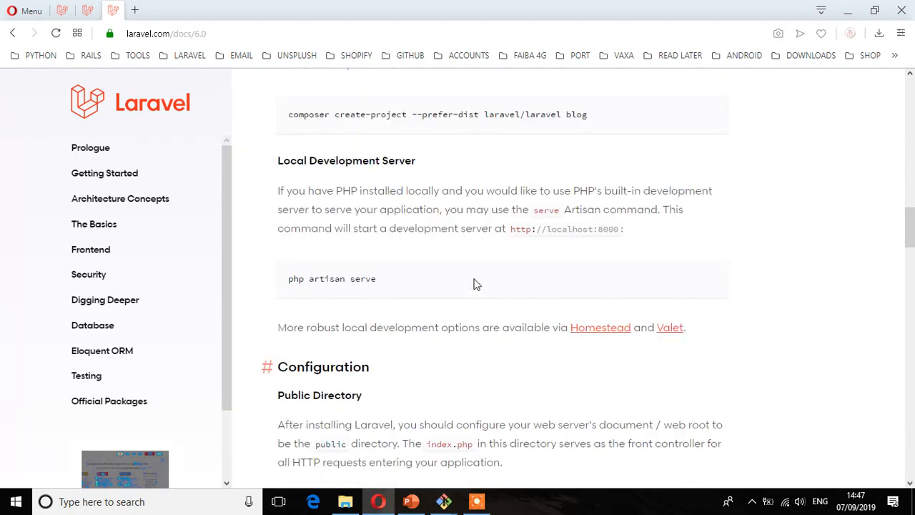
pyautogui.moveTo(295, 279)
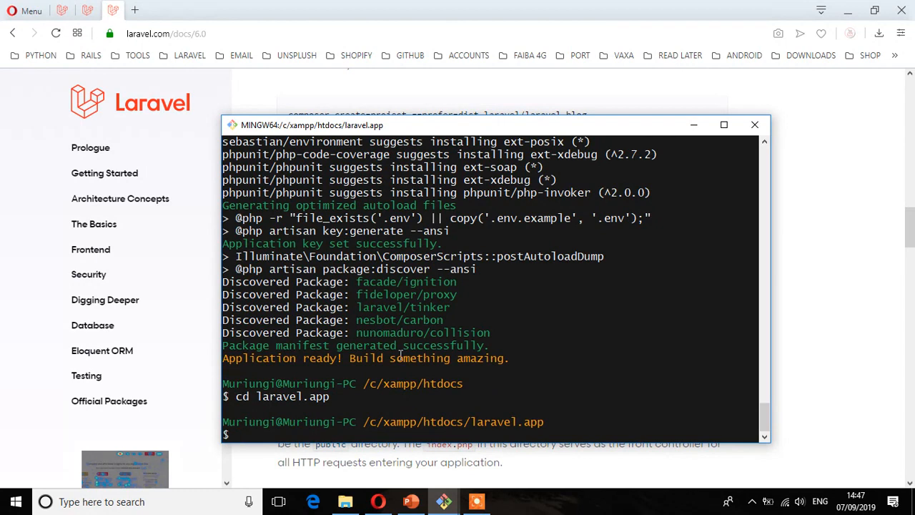
# Start the development server with php artisan serve inside laravel.app.
pyautogui.write('php artisan serve')
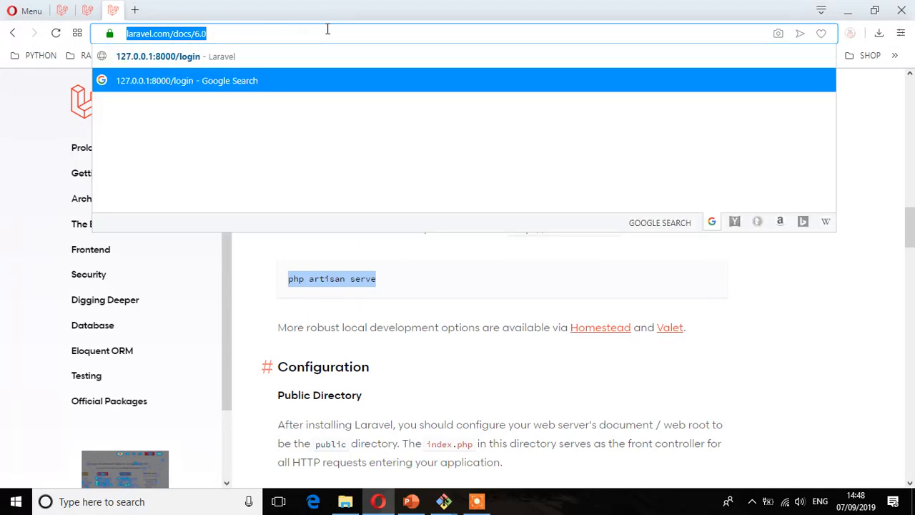
pyautogui.write('http://127.0.0.1:8000')
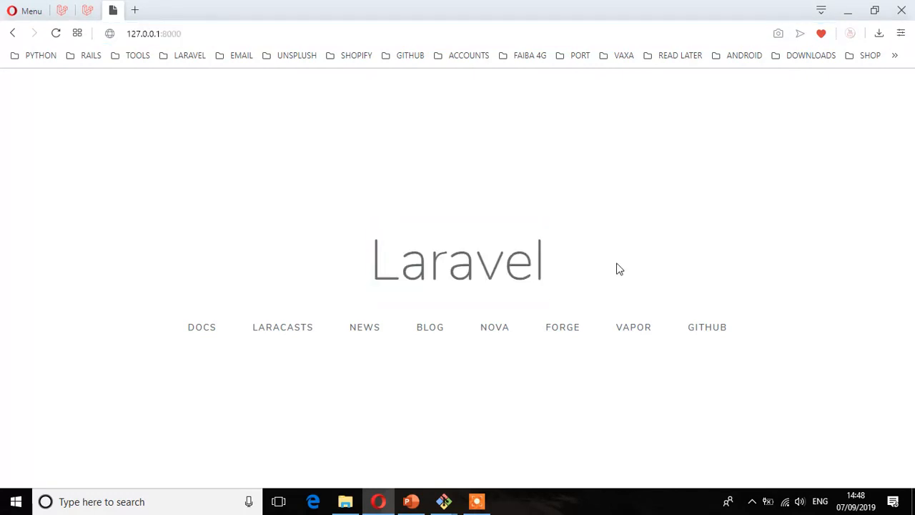
pyautogui.moveTo(596, 243)
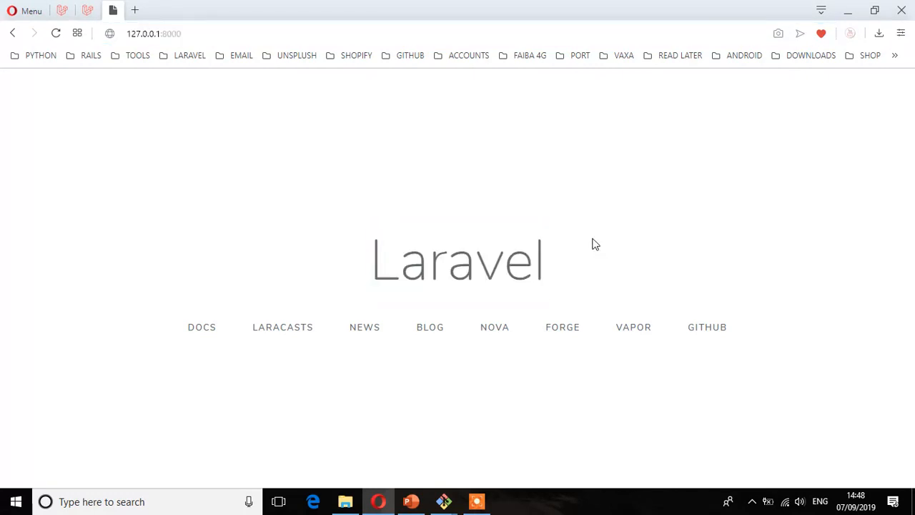
pyautogui.moveTo(351, 264)
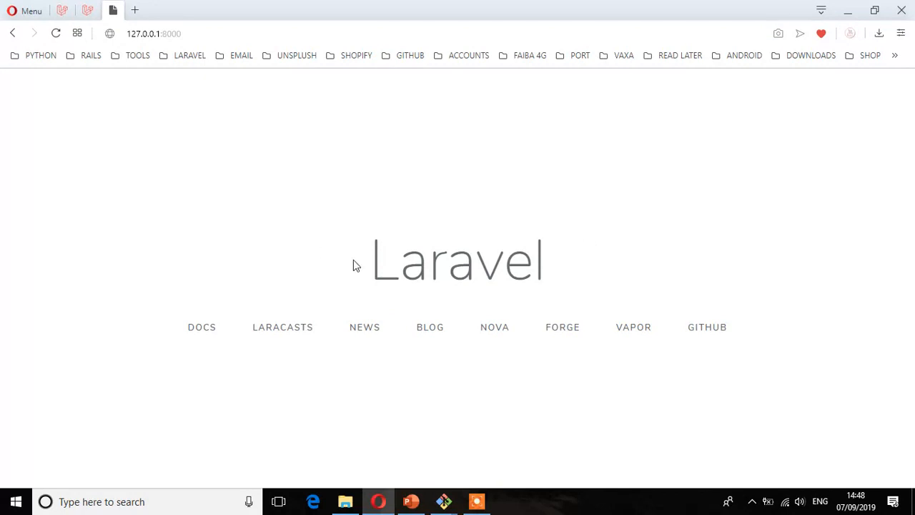
pyautogui.moveTo(381, 228)
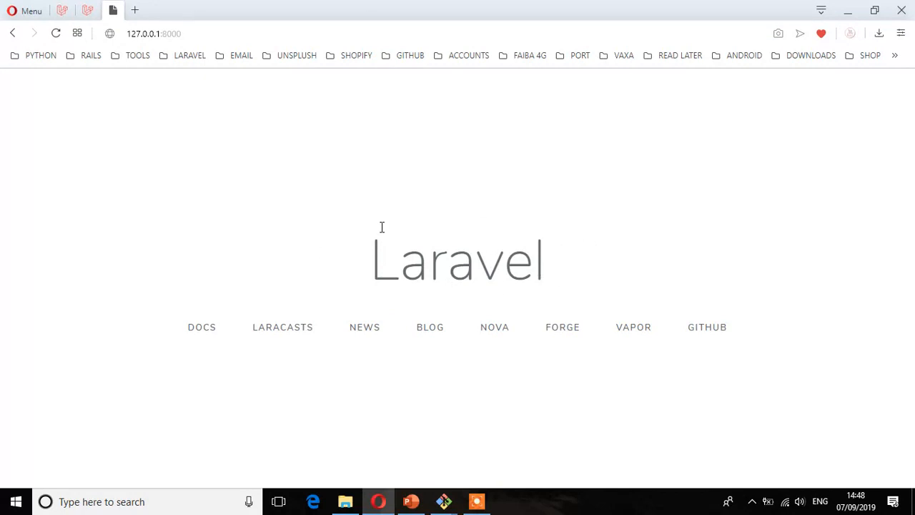
pyautogui.moveTo(570, 257)
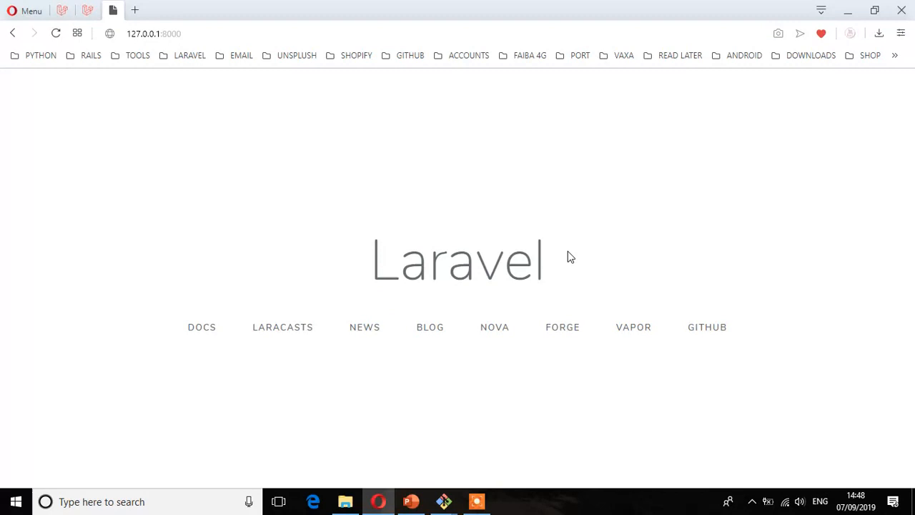
pyautogui.moveTo(334, 237)
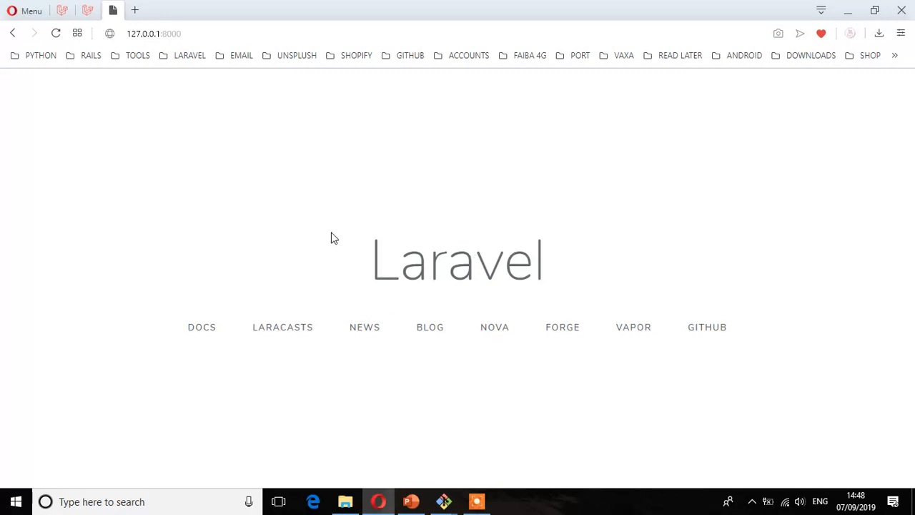
# View the laravel.app project's contents in File Explorer, then go back to htdocs.
pyautogui.click(346, 500)
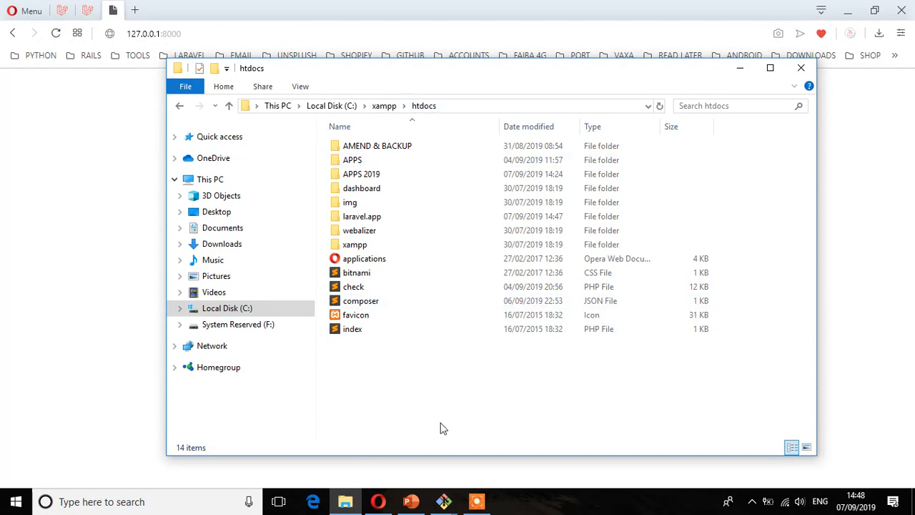
pyautogui.click(361, 216)
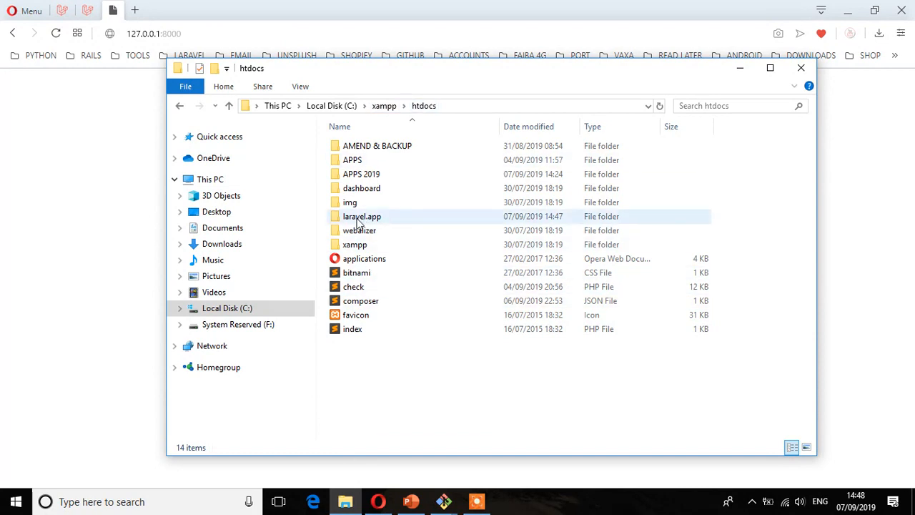
pyautogui.doubleClick(361, 216)
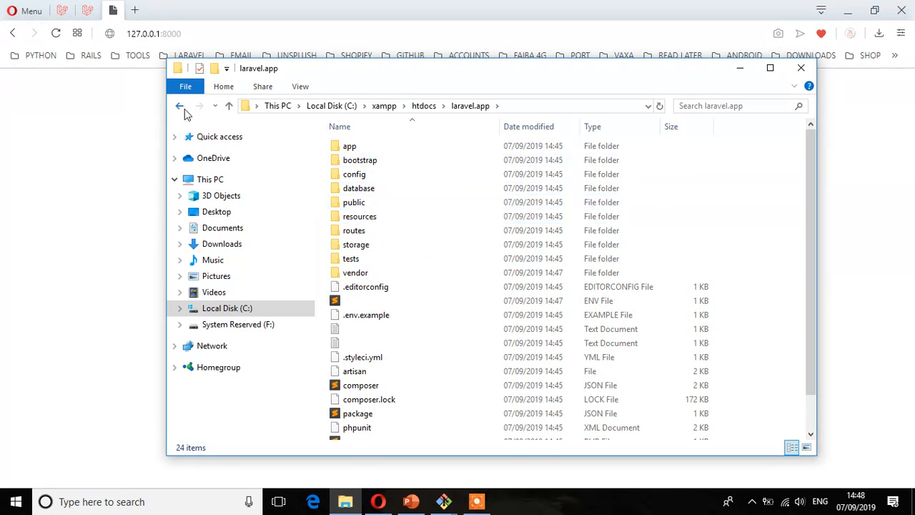
pyautogui.click(180, 105)
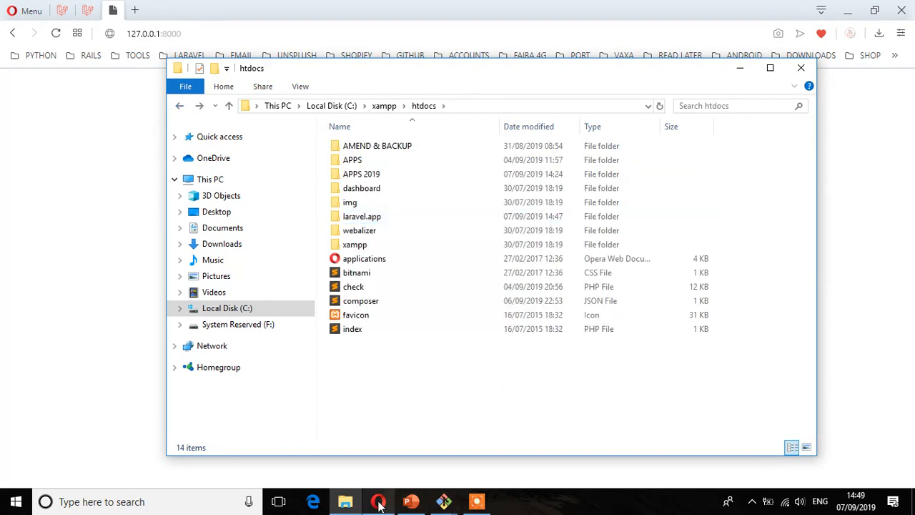